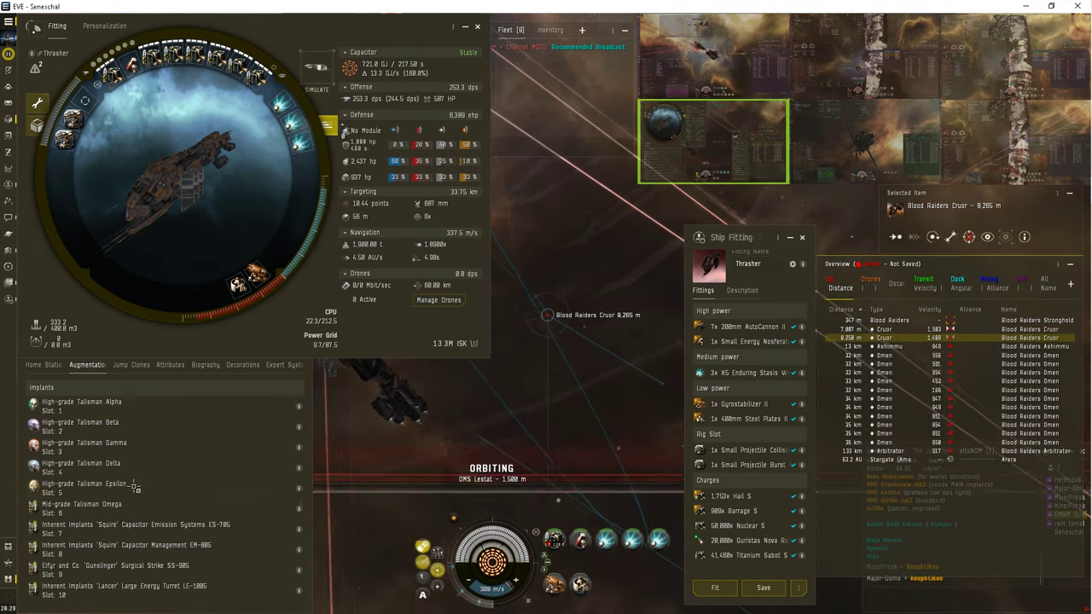
{"action": "mouse_move", "coordinate": [580, 539]}
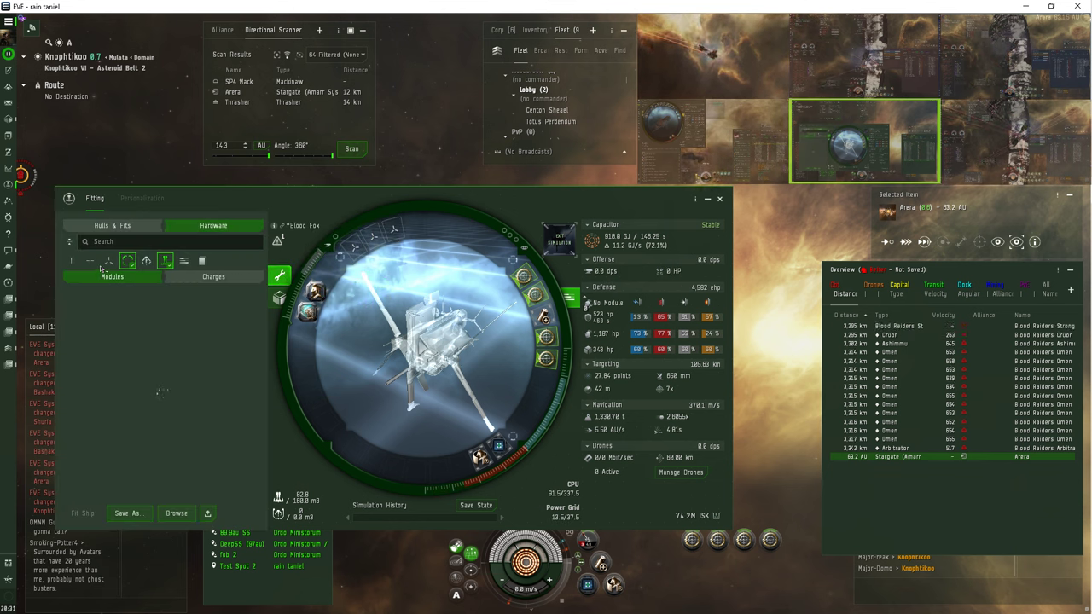
Switch to the third client showing the 'Rand Bound' route note
{"action": "left_click", "coordinate": [109, 260]}
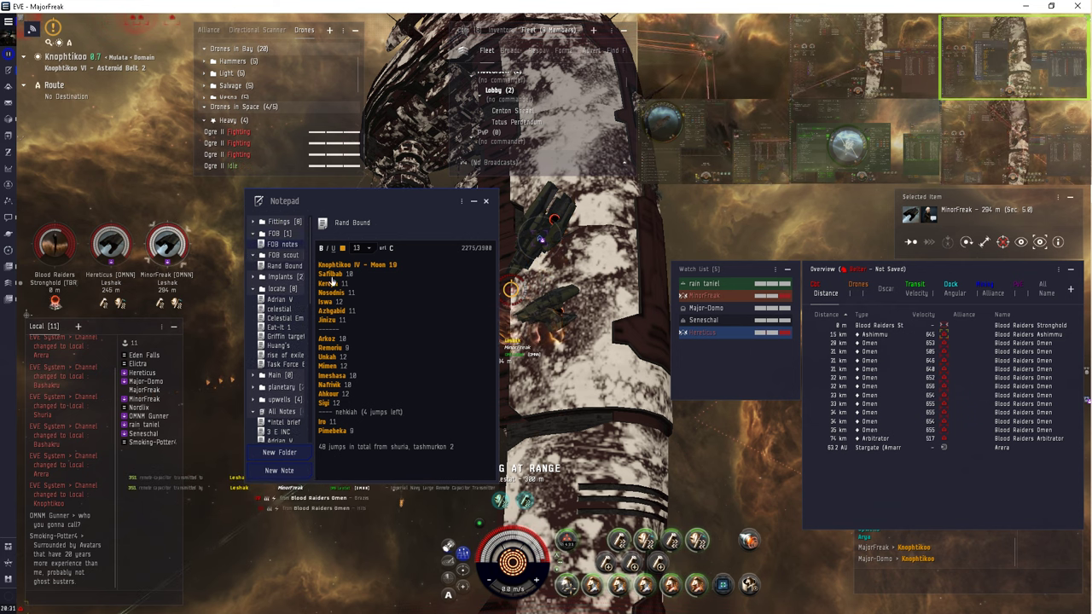
Return to the client with the simulated Blood Fox fitting
{"action": "left_click", "coordinate": [282, 243]}
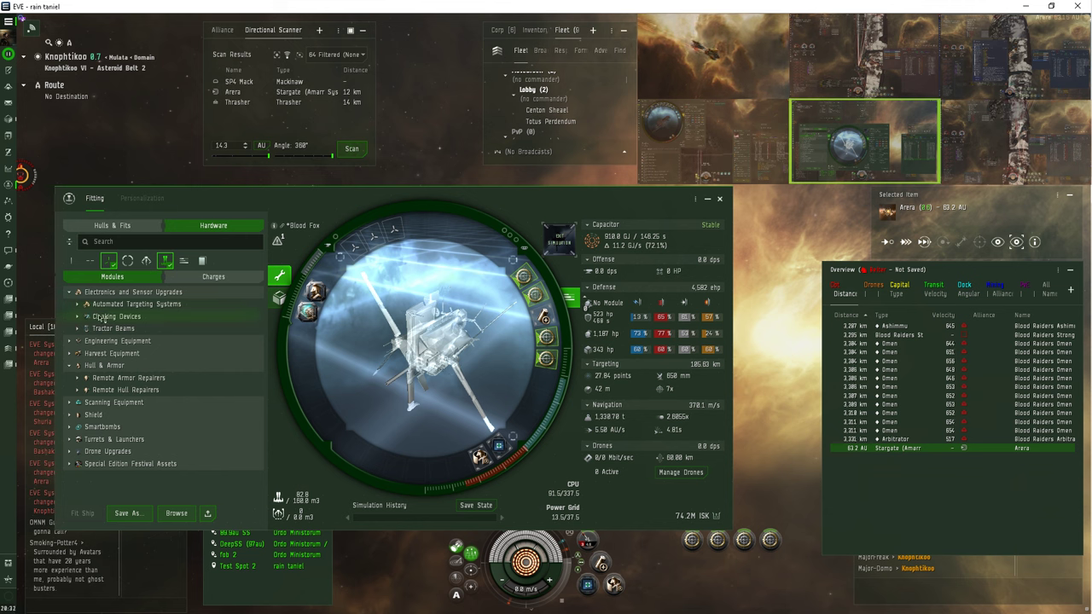
{"action": "mouse_move", "coordinate": [117, 316]}
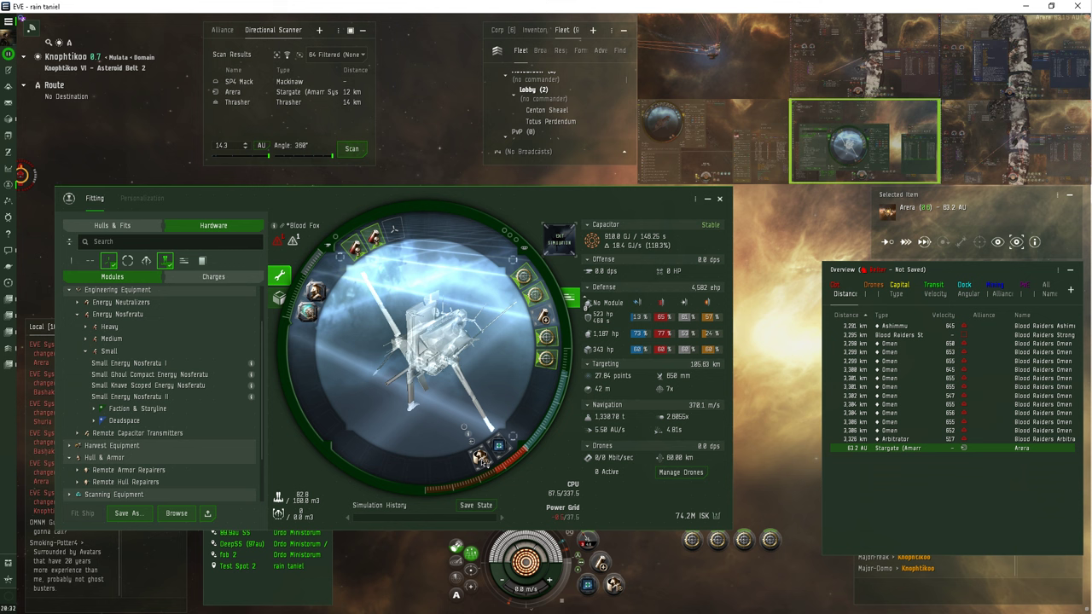
{"action": "mouse_move", "coordinate": [480, 455]}
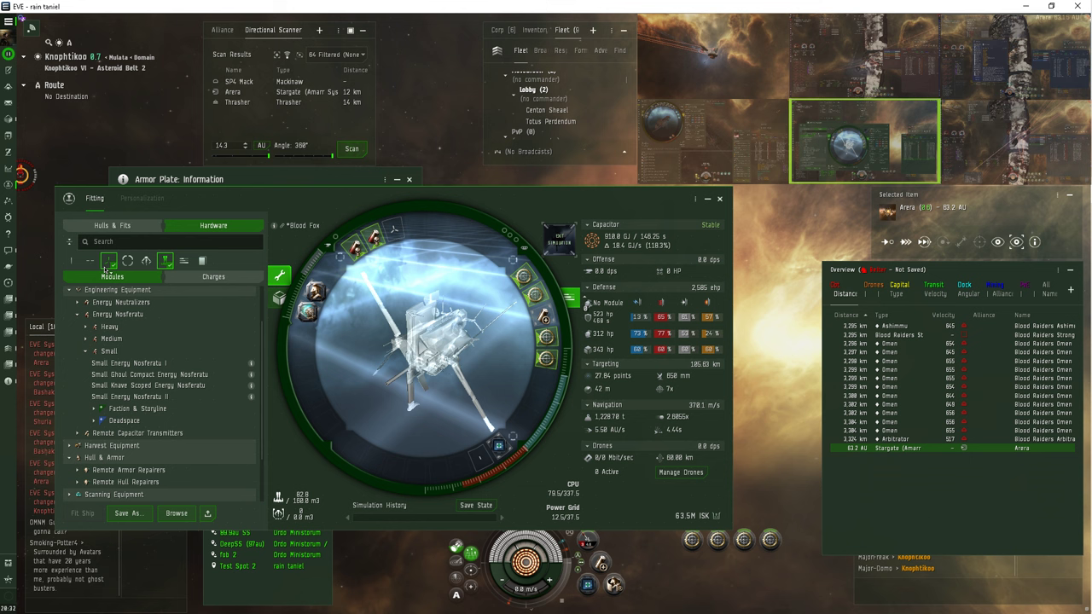
Change which module categories the Hardware browser lists
{"action": "left_click", "coordinate": [109, 260]}
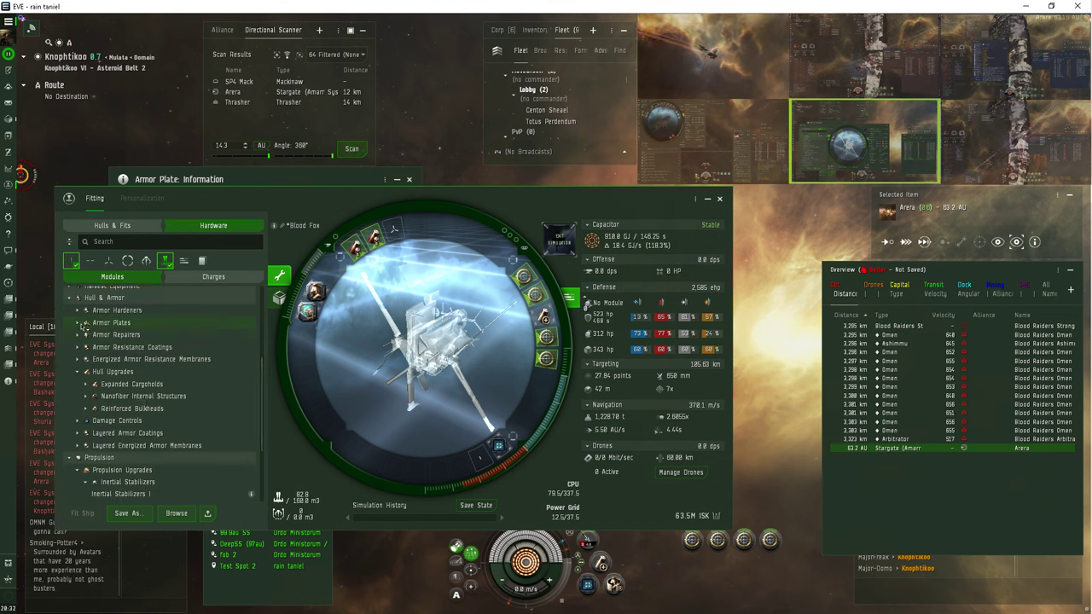
Expand Armor Plates and close the nosferatu information panel
{"action": "left_click", "coordinate": [78, 323]}
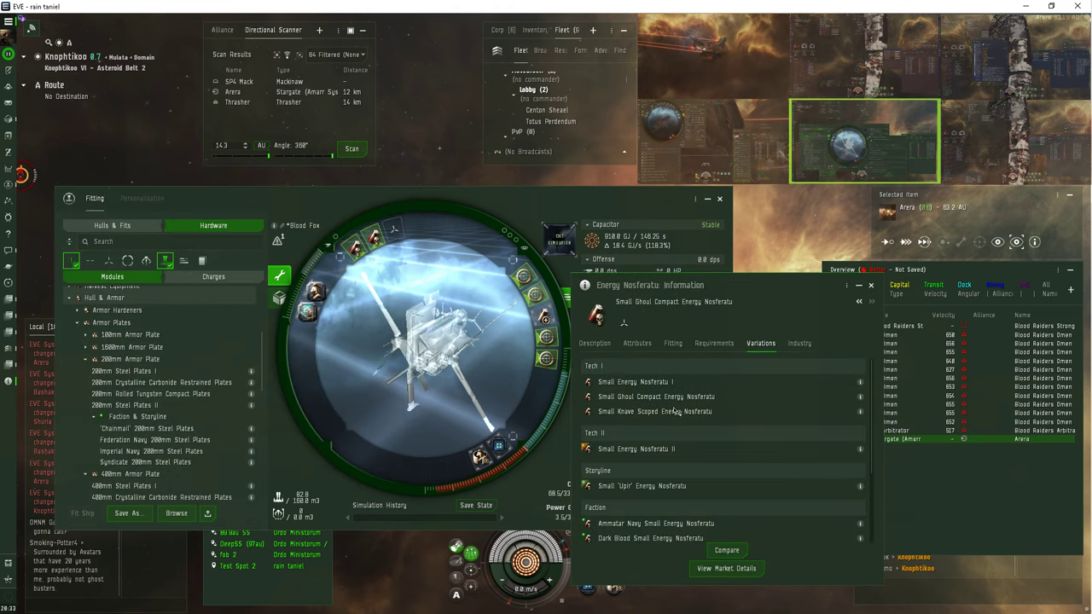
{"action": "left_click", "coordinate": [636, 448]}
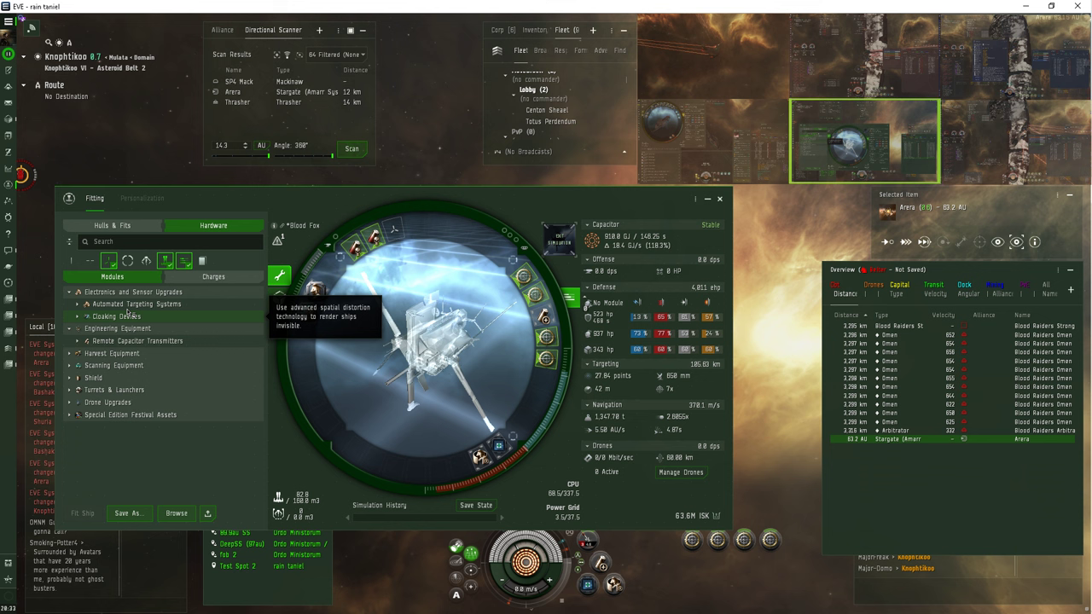
{"action": "mouse_move", "coordinate": [117, 328]}
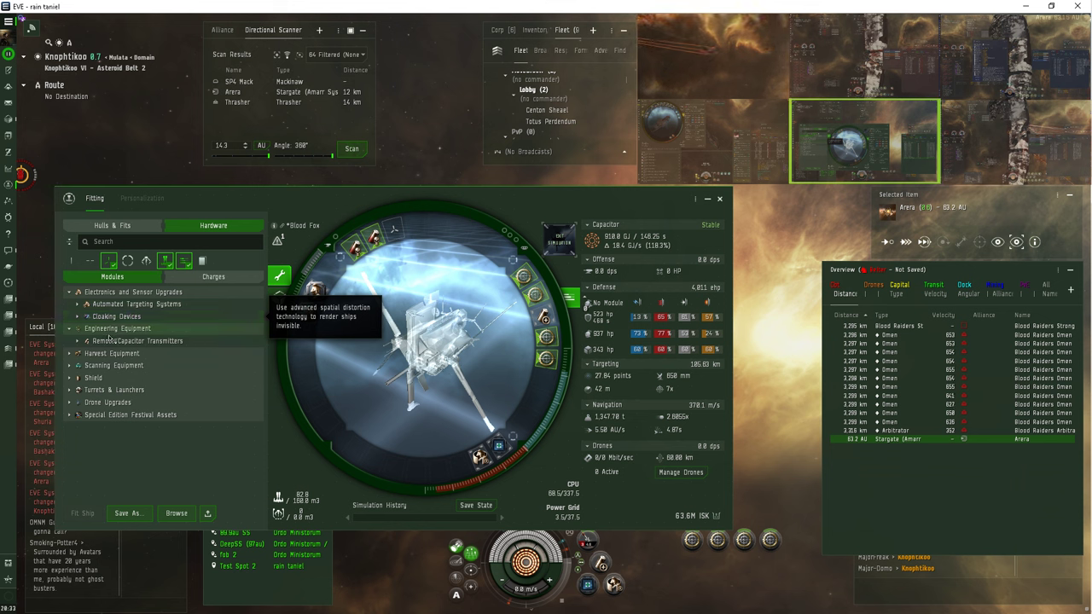
{"action": "mouse_move", "coordinate": [113, 365]}
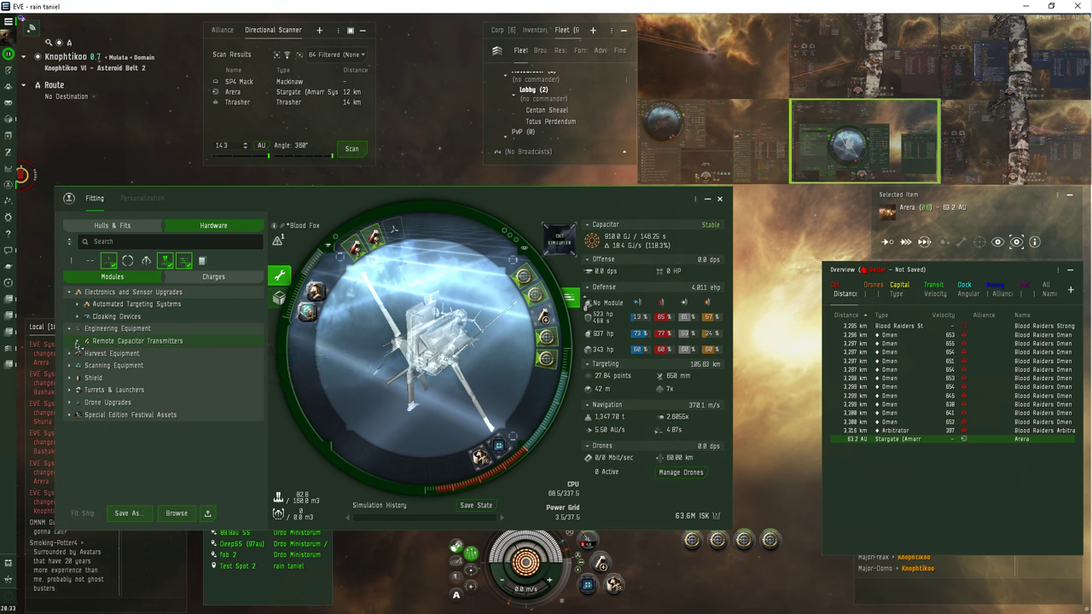
Fit the Faction & Storyline 'Squire' Small Remote Capacitor Transmitter and close its info panel
{"action": "left_click", "coordinate": [77, 341]}
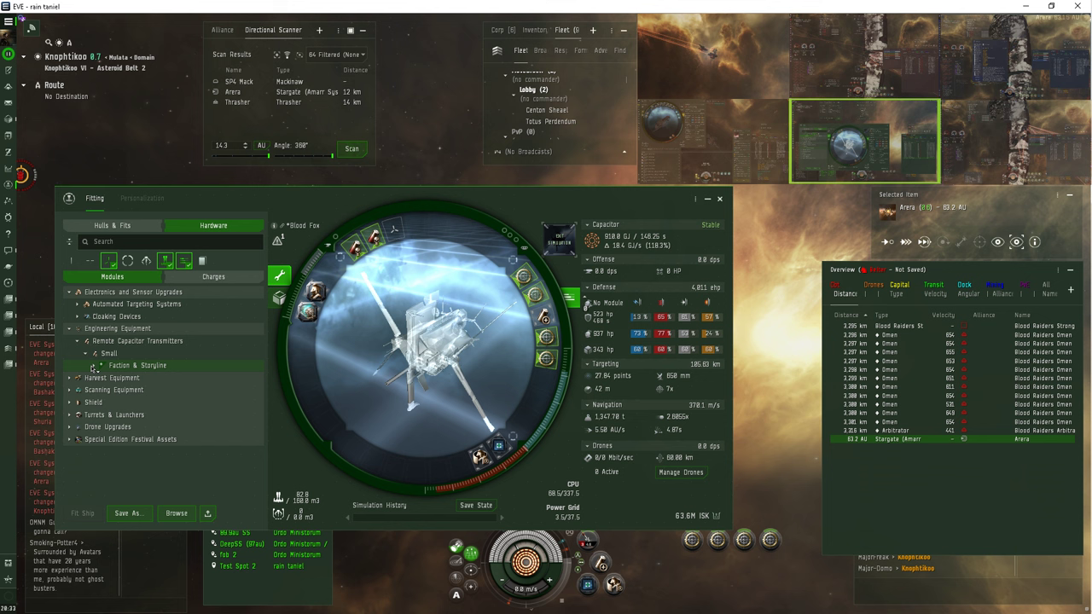
{"action": "left_click", "coordinate": [101, 365]}
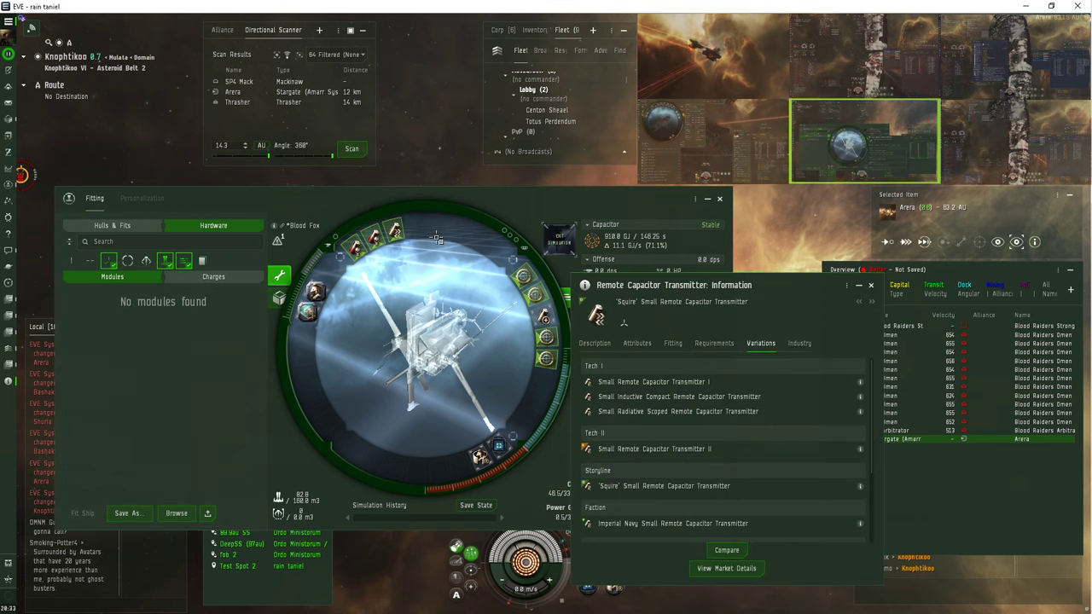
{"action": "left_click", "coordinate": [637, 343]}
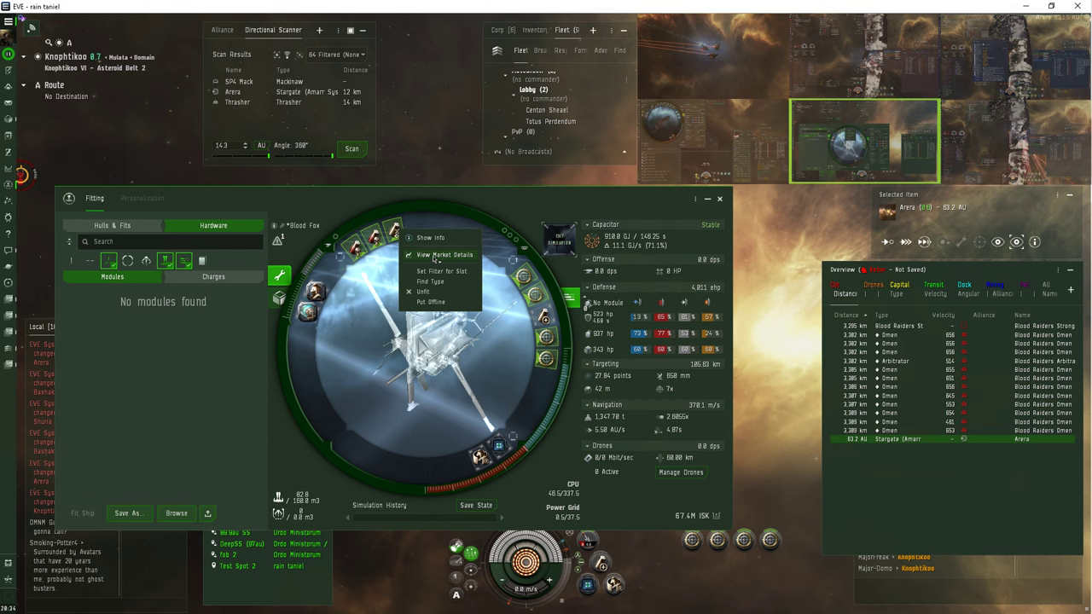
Open the 'Squire' transmitter's market details on the Price History tab
{"action": "left_click", "coordinate": [445, 255]}
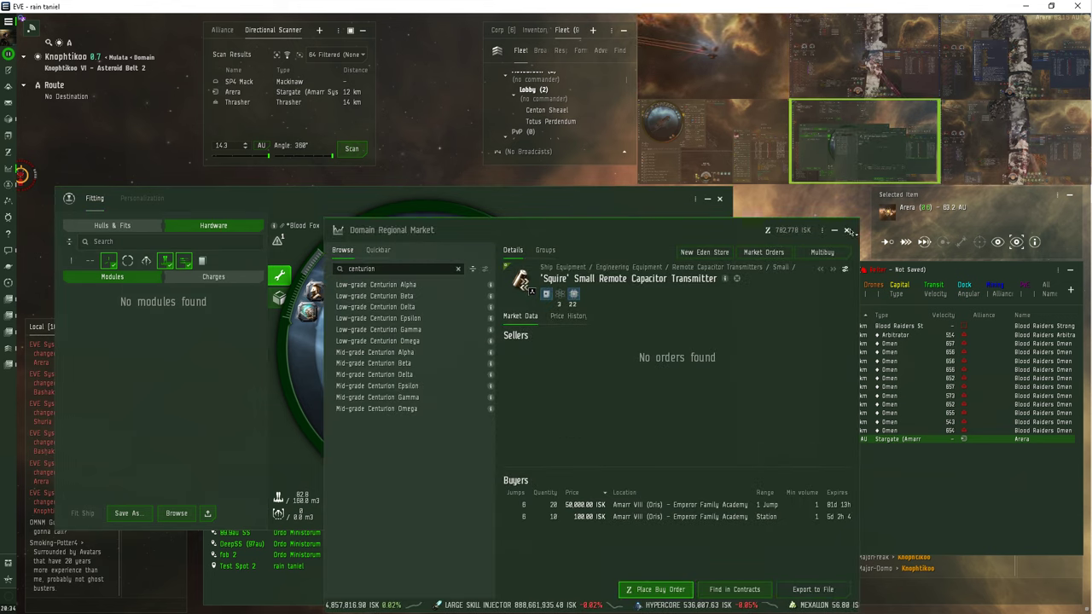
{"action": "left_click", "coordinate": [568, 316]}
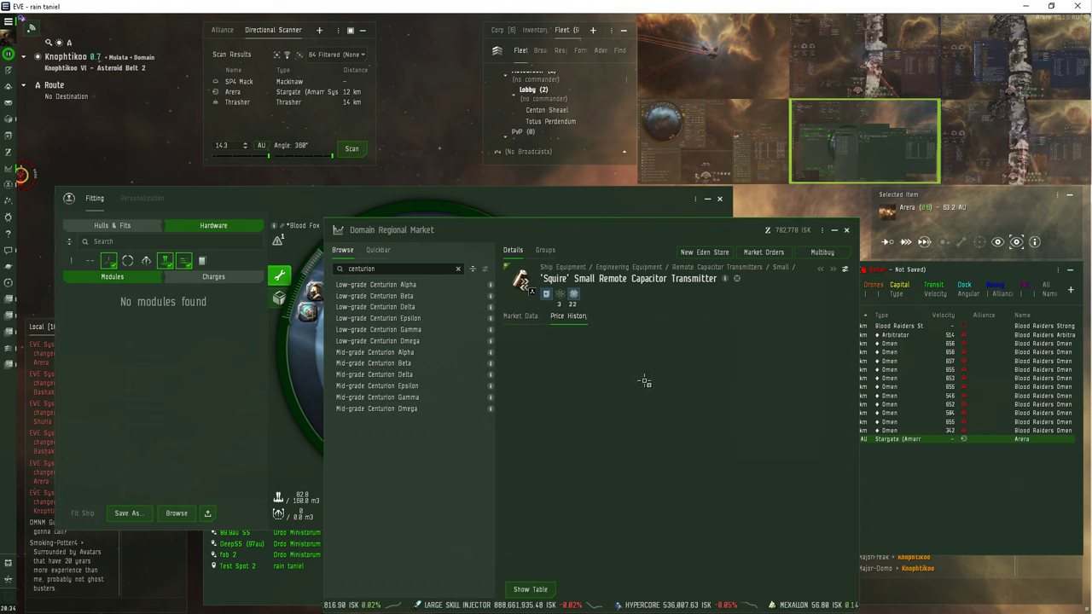
{"action": "left_click", "coordinate": [568, 316]}
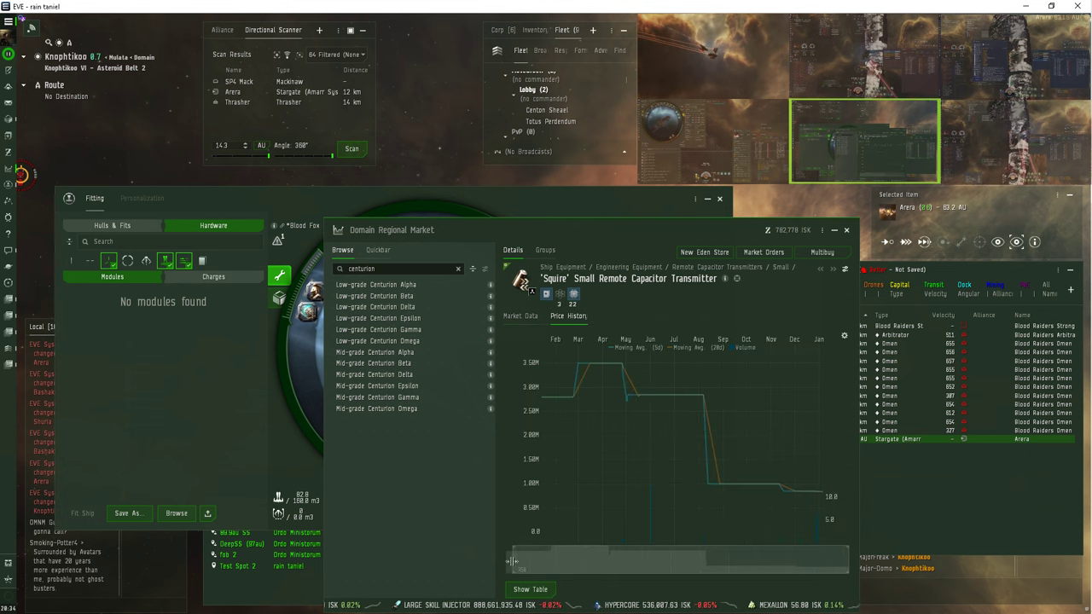